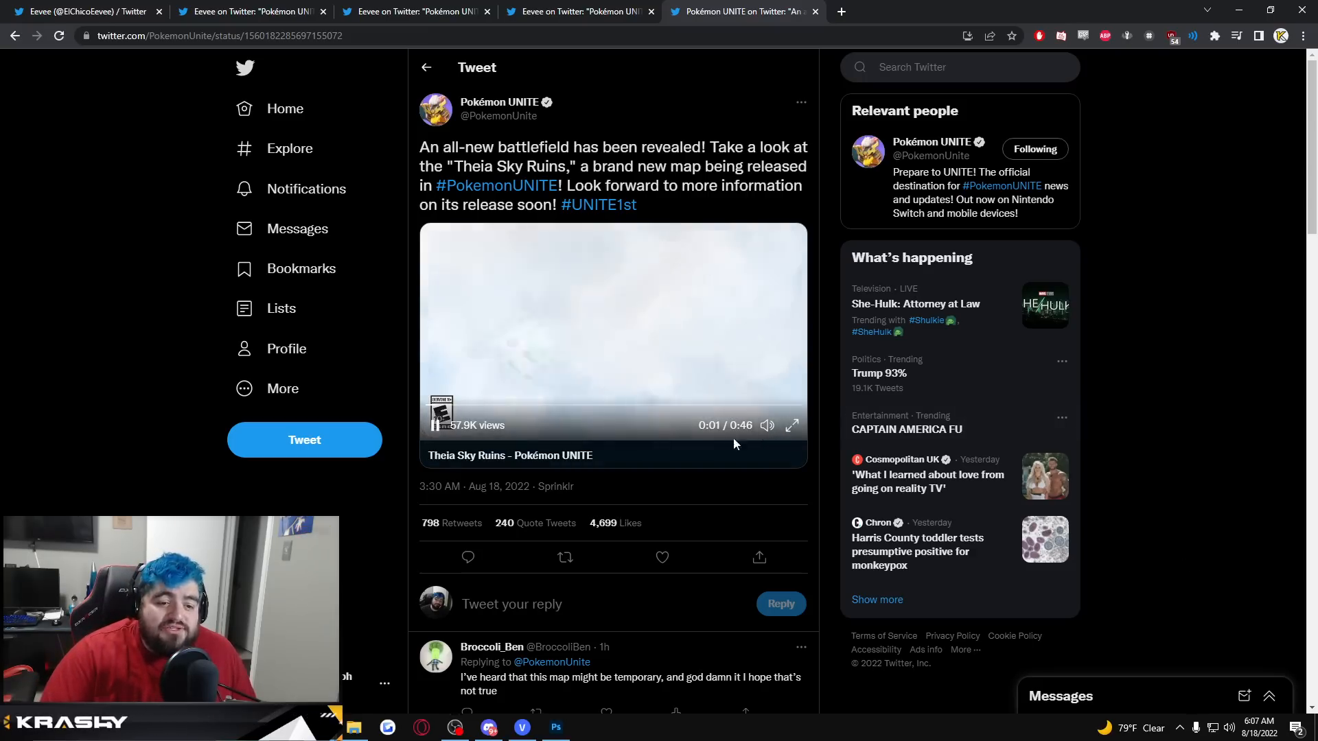
Step: Bring the Eevee 'Pokémon UNITE BETA Datamine Leaks' thread to the front
click(791, 426)
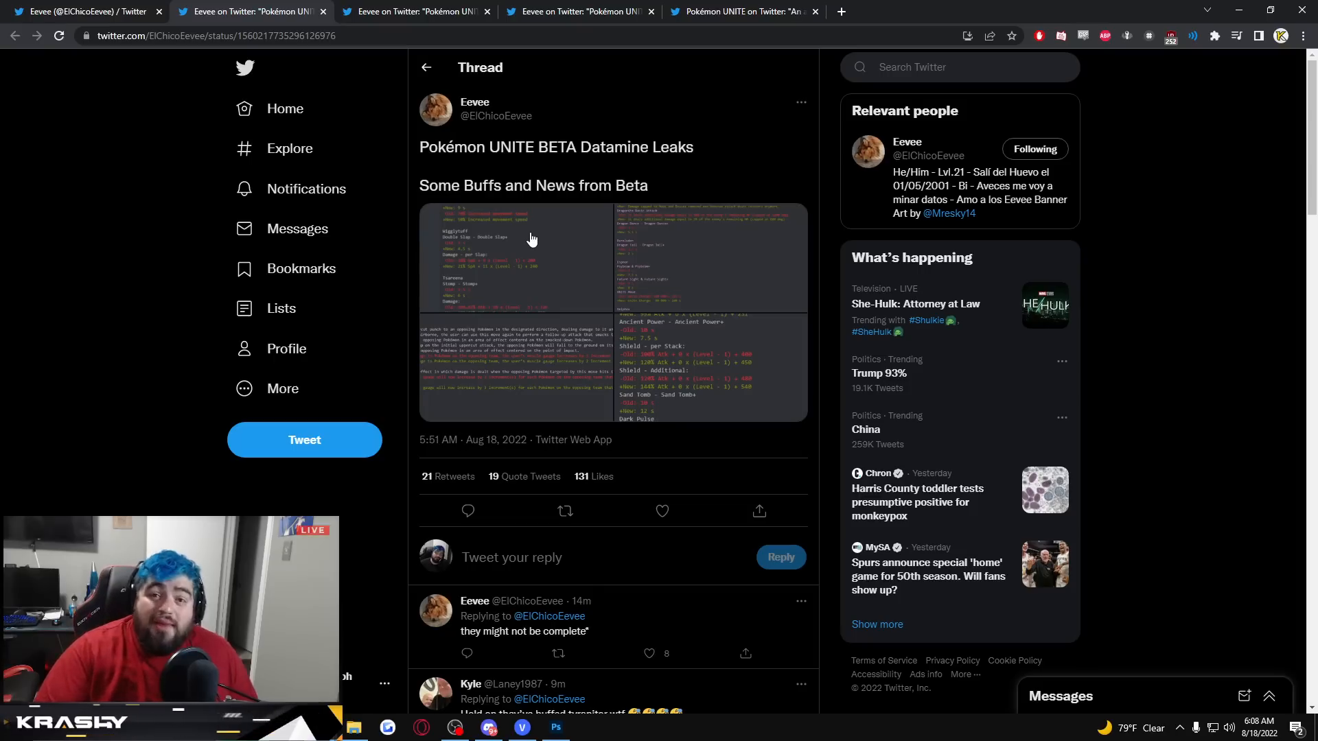
Step: View the leak images full size and advance to photo 2 (Dragonite, Duraludon, Espeon)
click(515, 261)
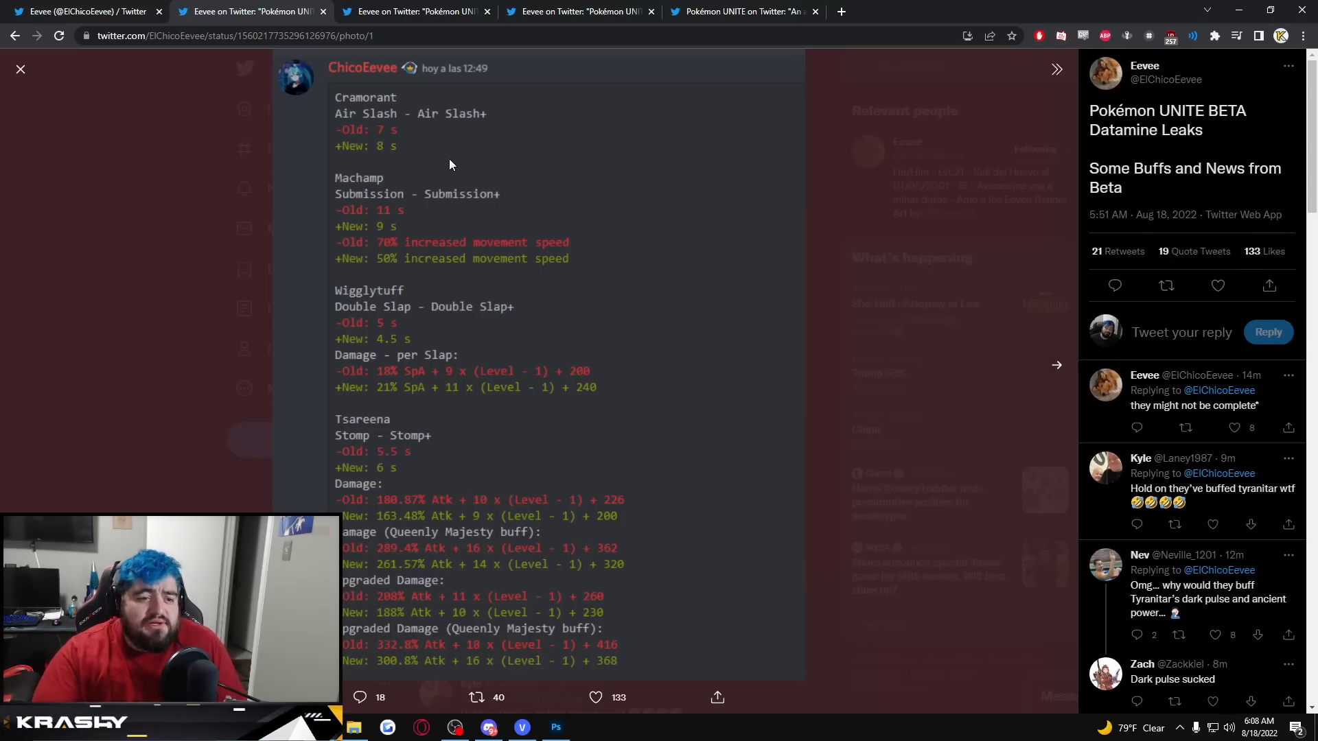
mouse_move(398, 233)
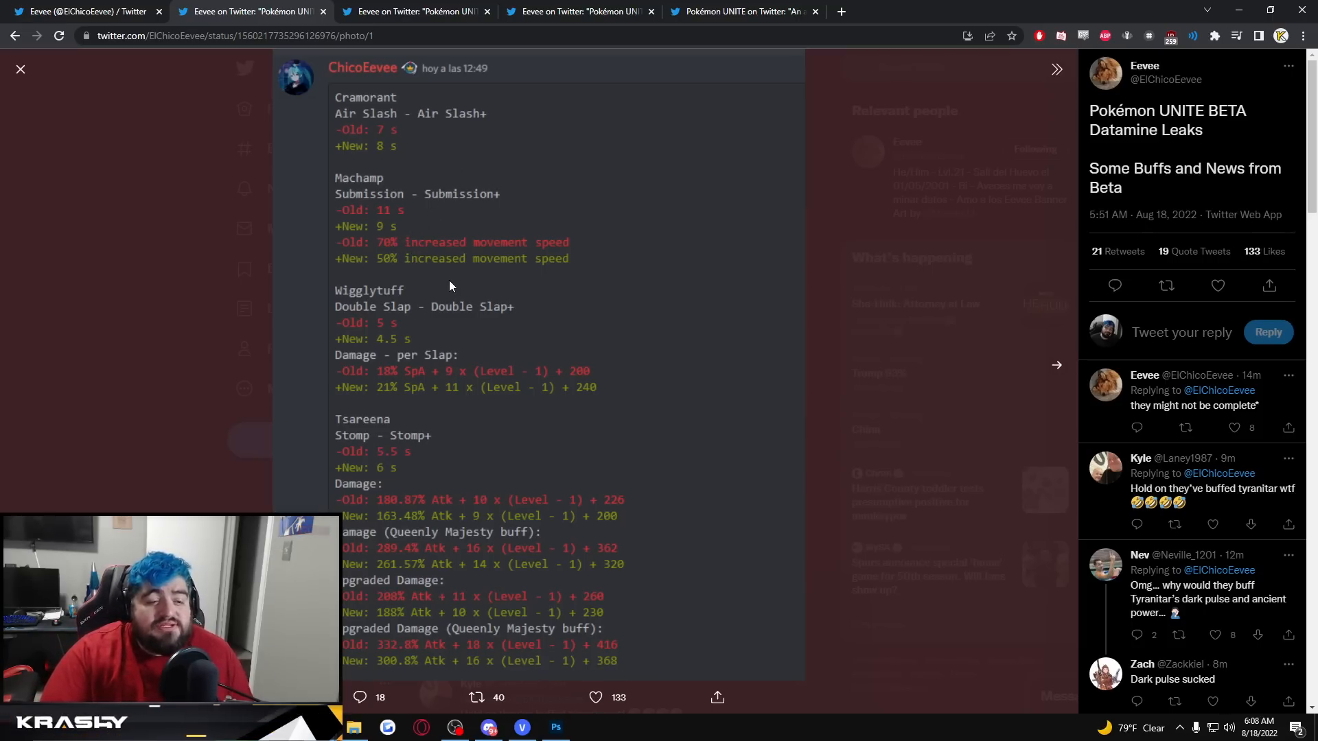
mouse_move(388, 274)
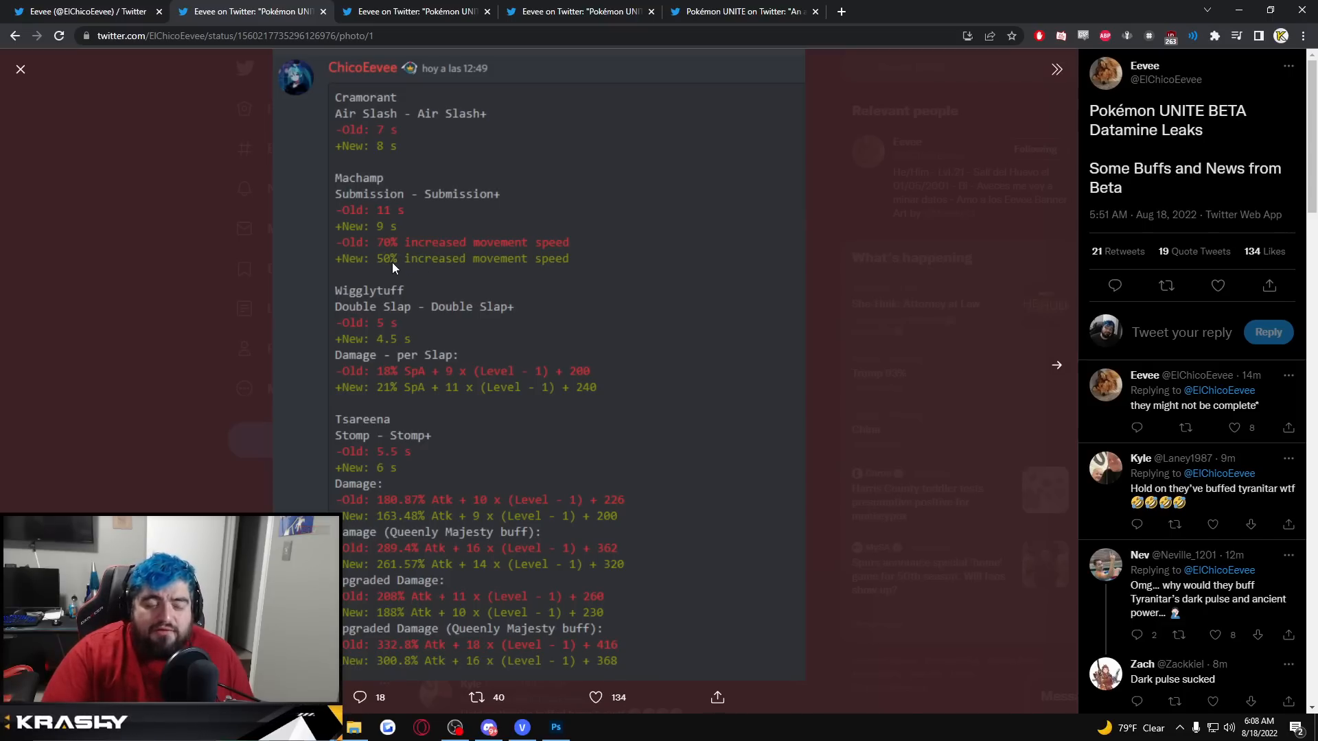
mouse_move(402, 272)
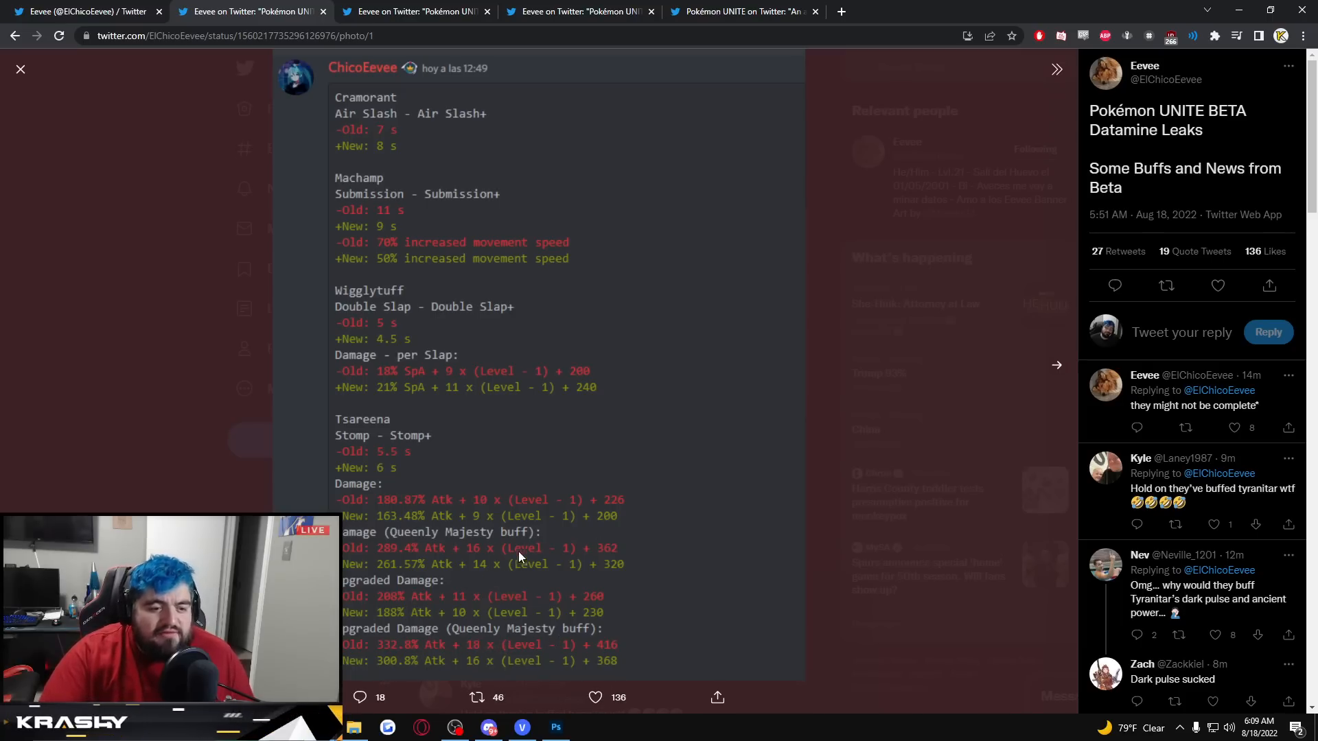
mouse_move(1057, 368)
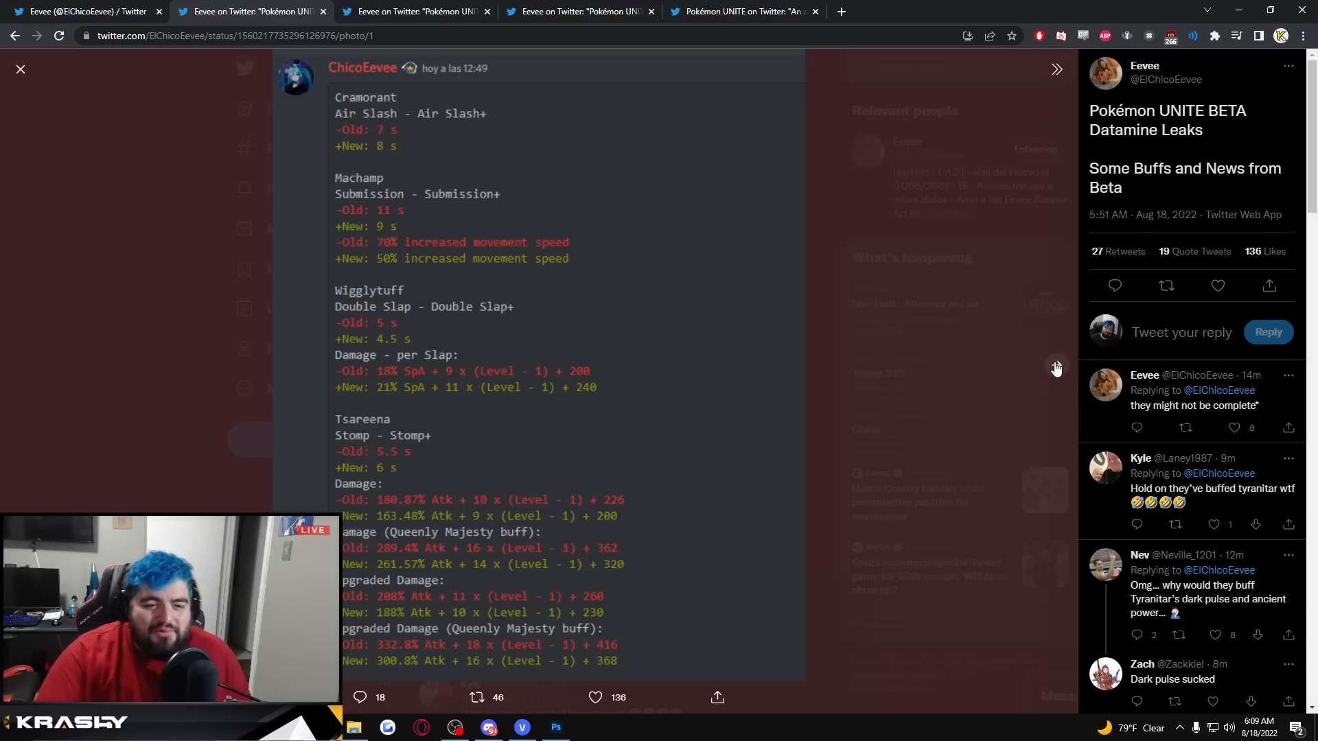
click(1057, 365)
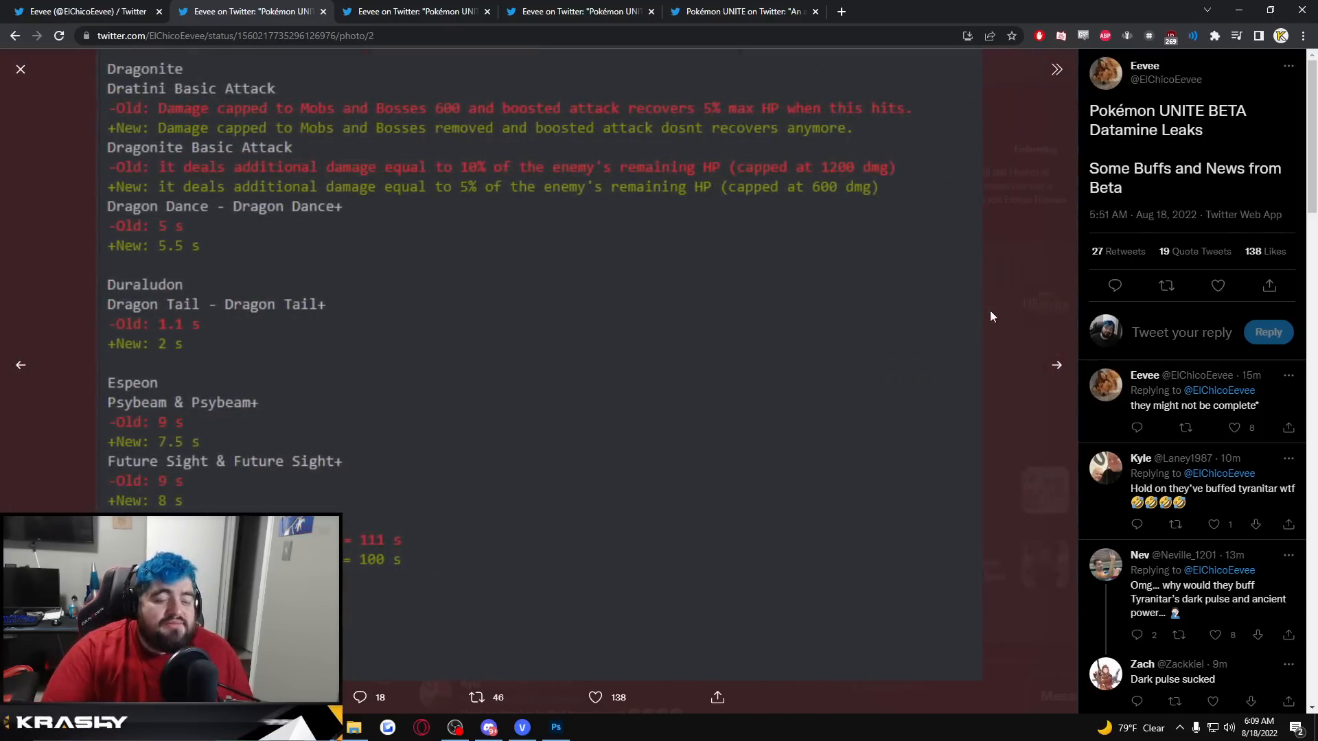
mouse_move(999, 304)
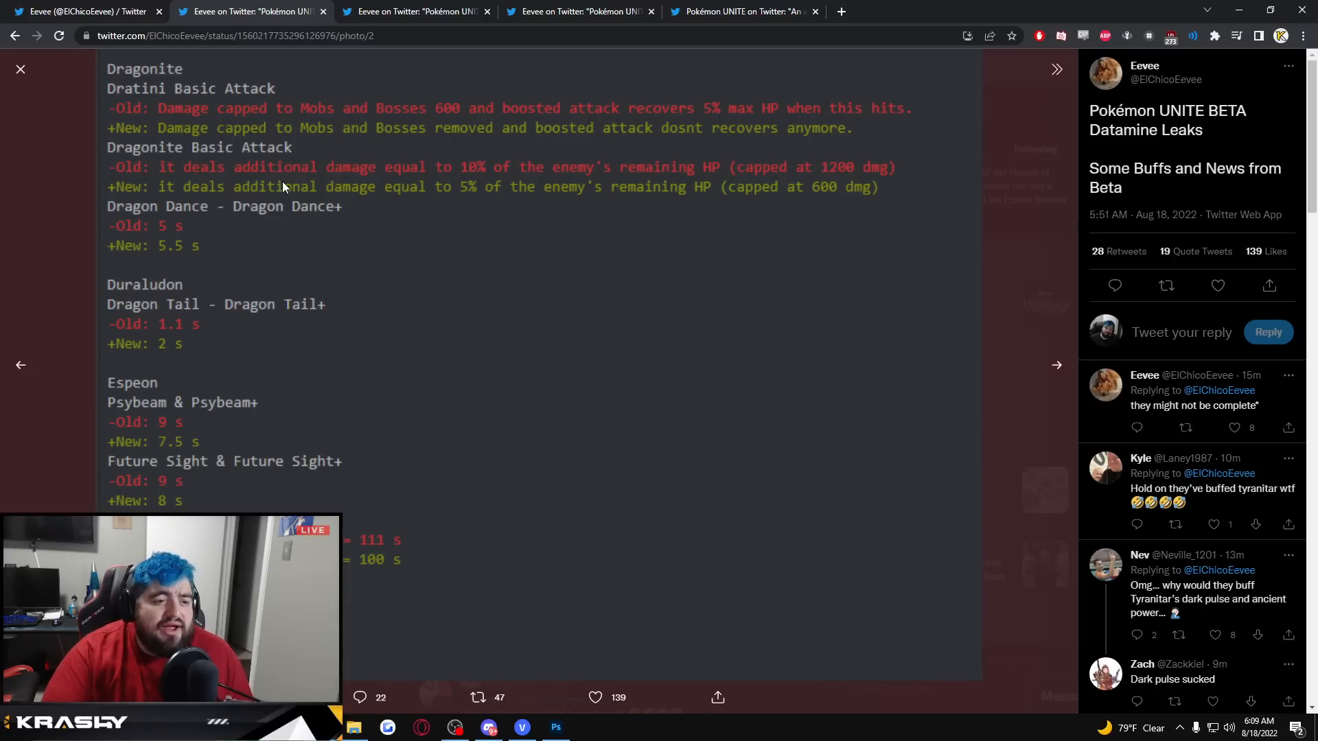
mouse_move(478, 218)
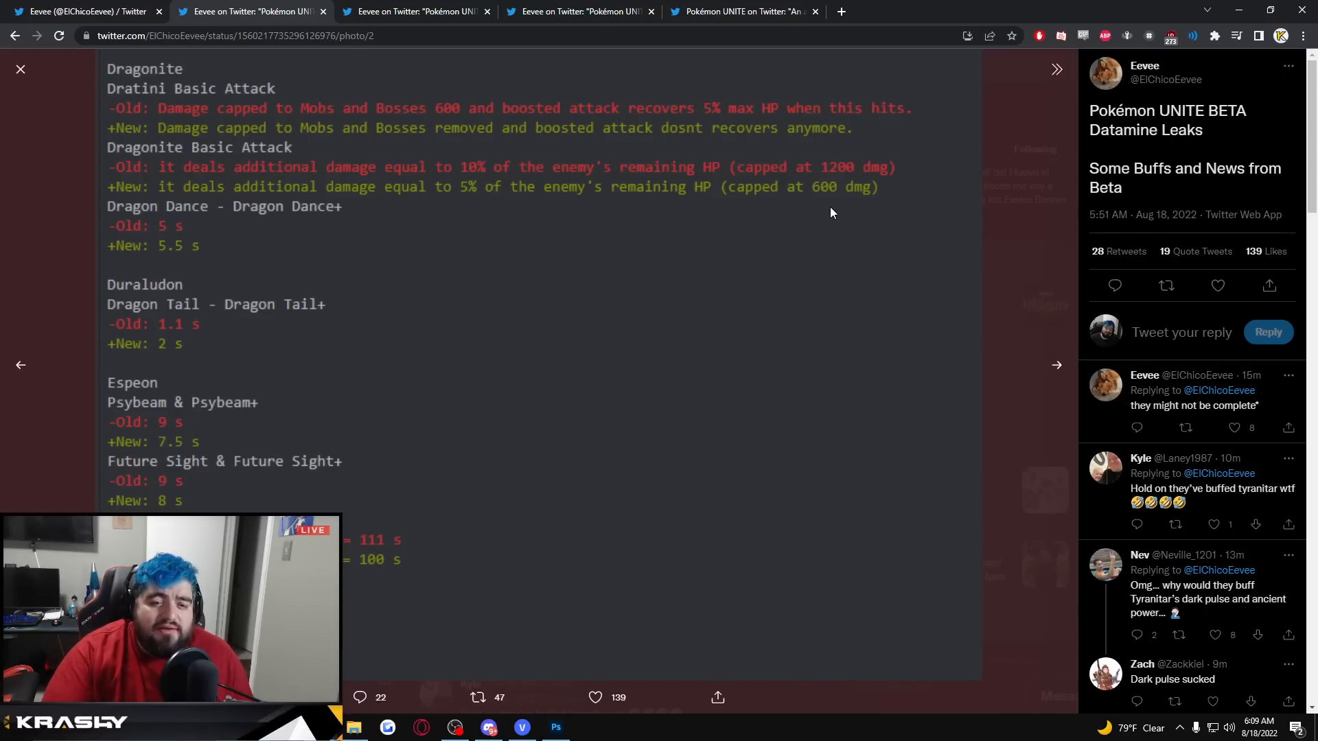
mouse_move(837, 210)
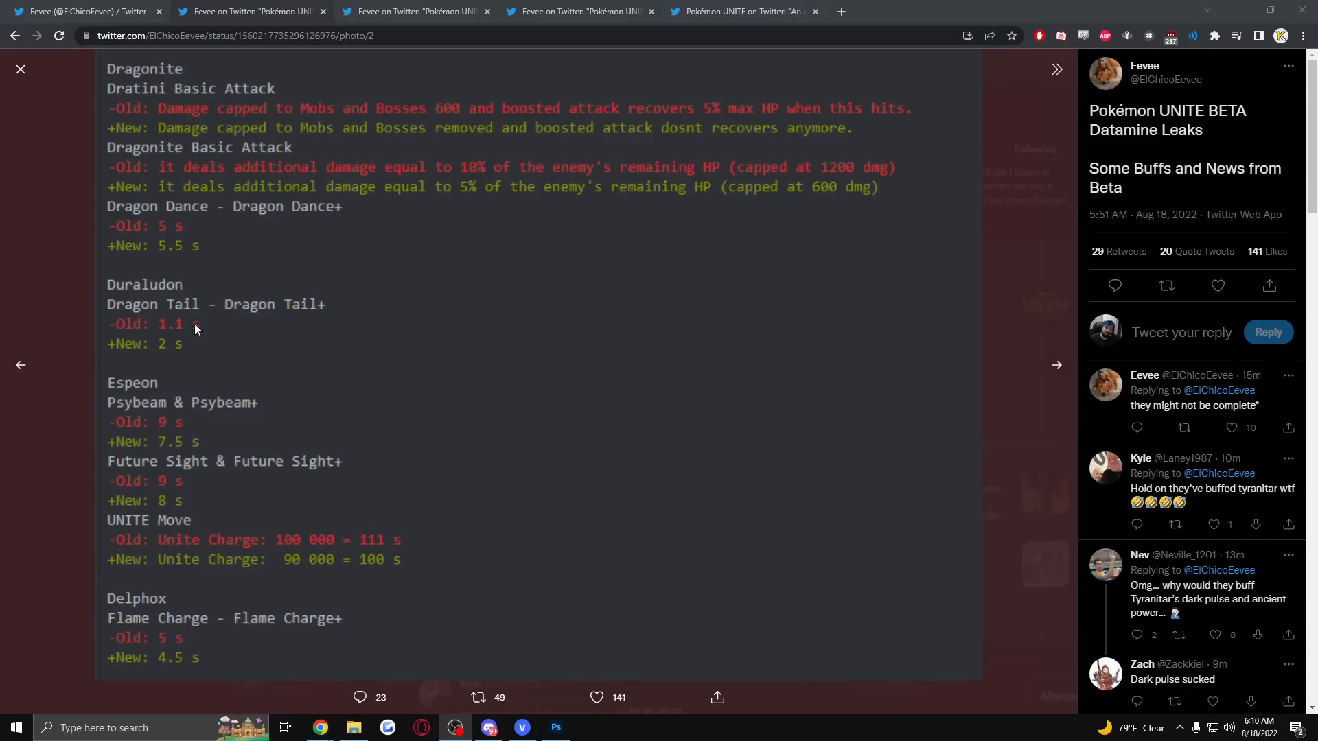
Step: Advance to photo 3, the Buzzwole Smack Down muscle gauge change
click(1056, 365)
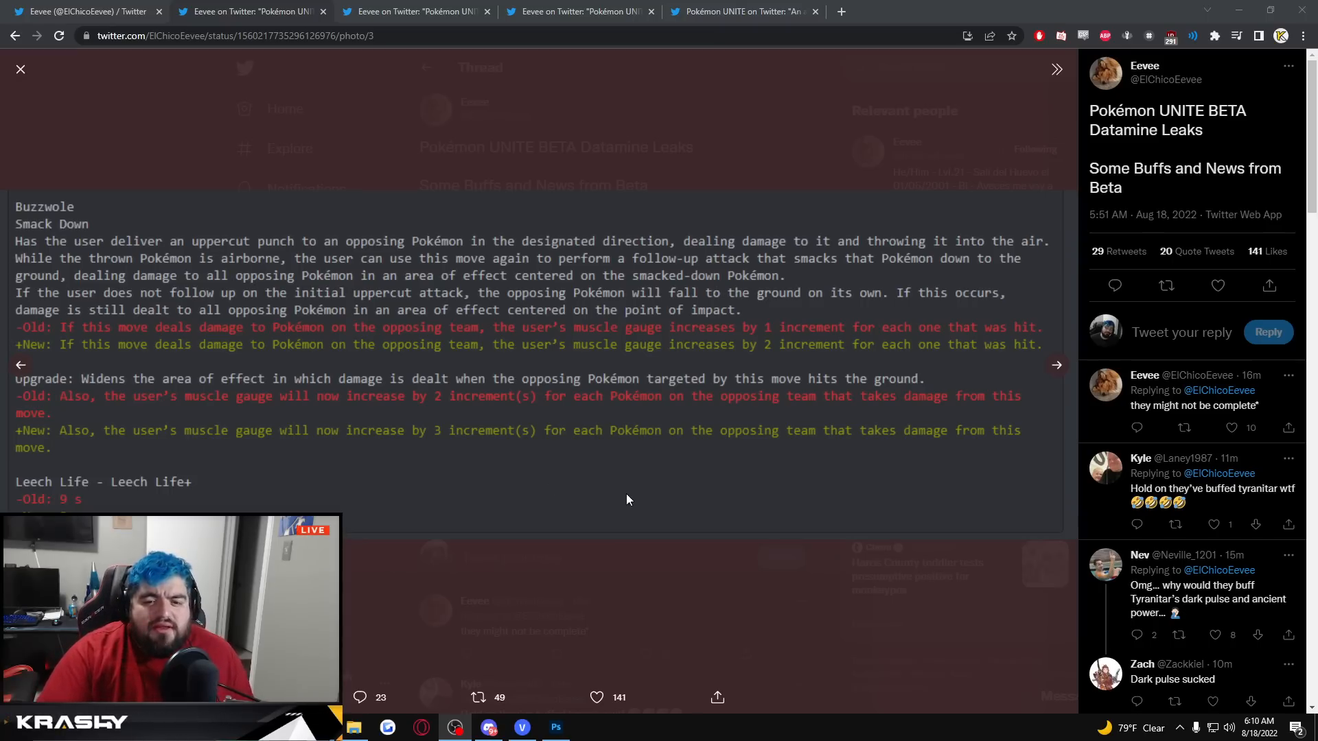
mouse_move(843, 583)
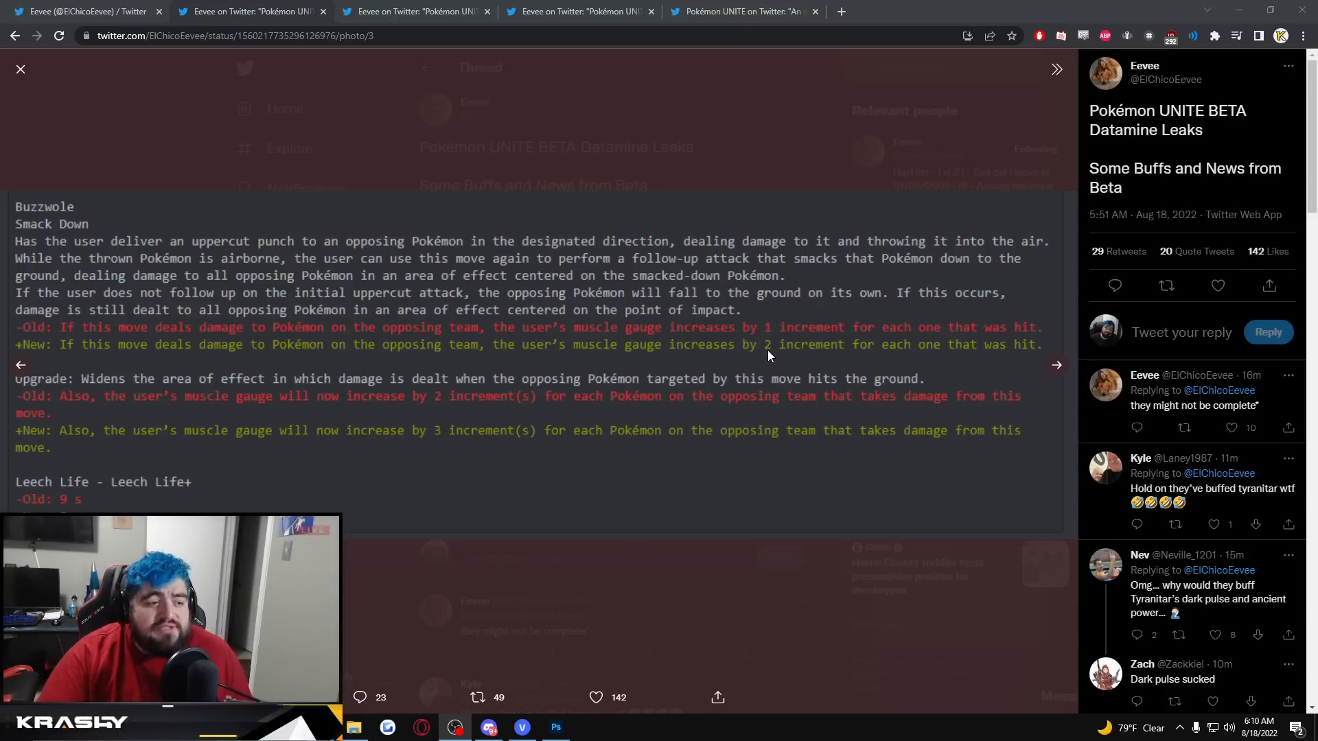
mouse_move(424, 439)
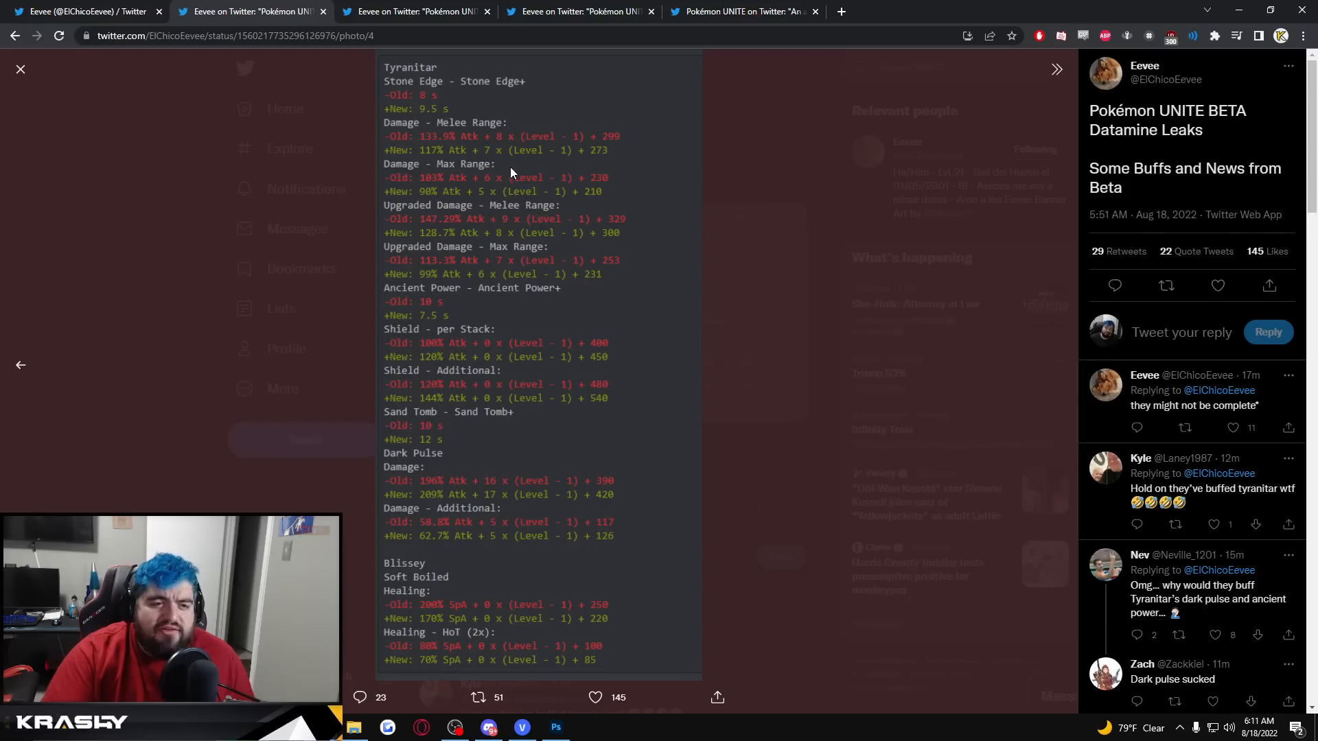
mouse_move(777, 202)
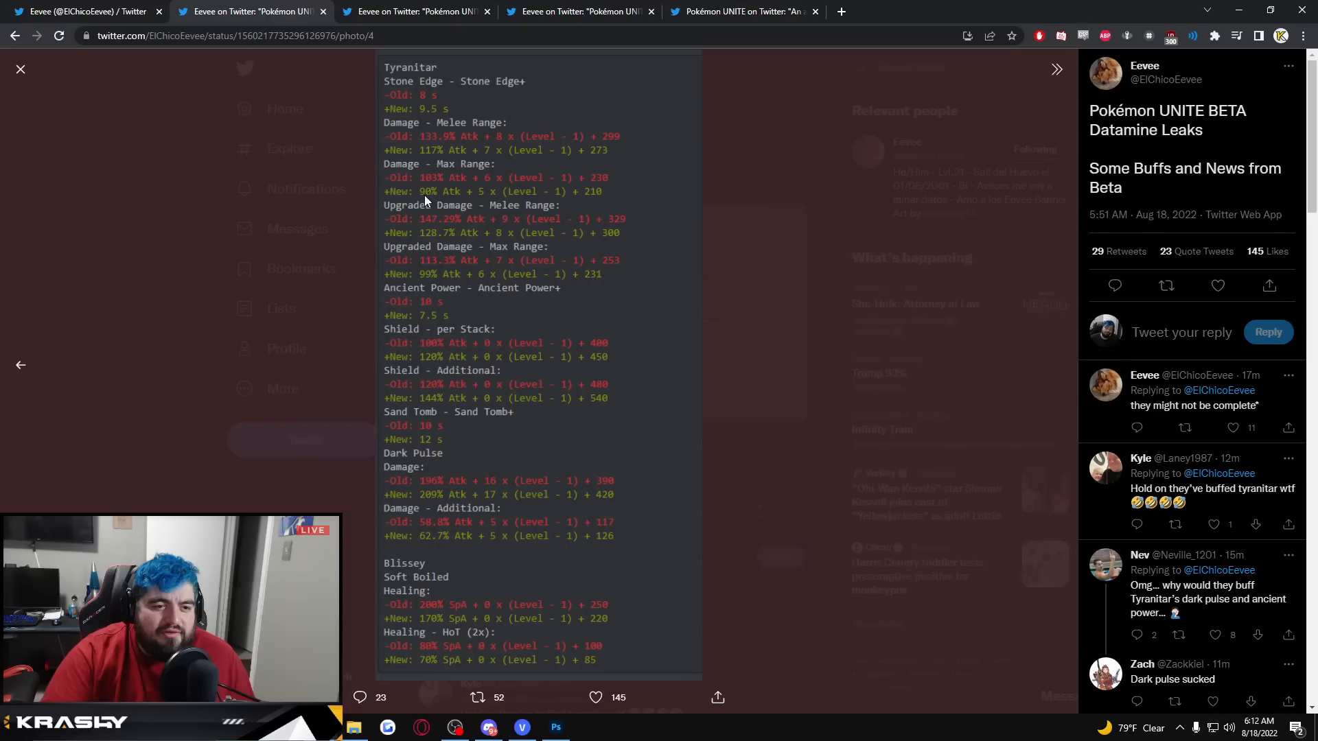
mouse_move(810, 229)
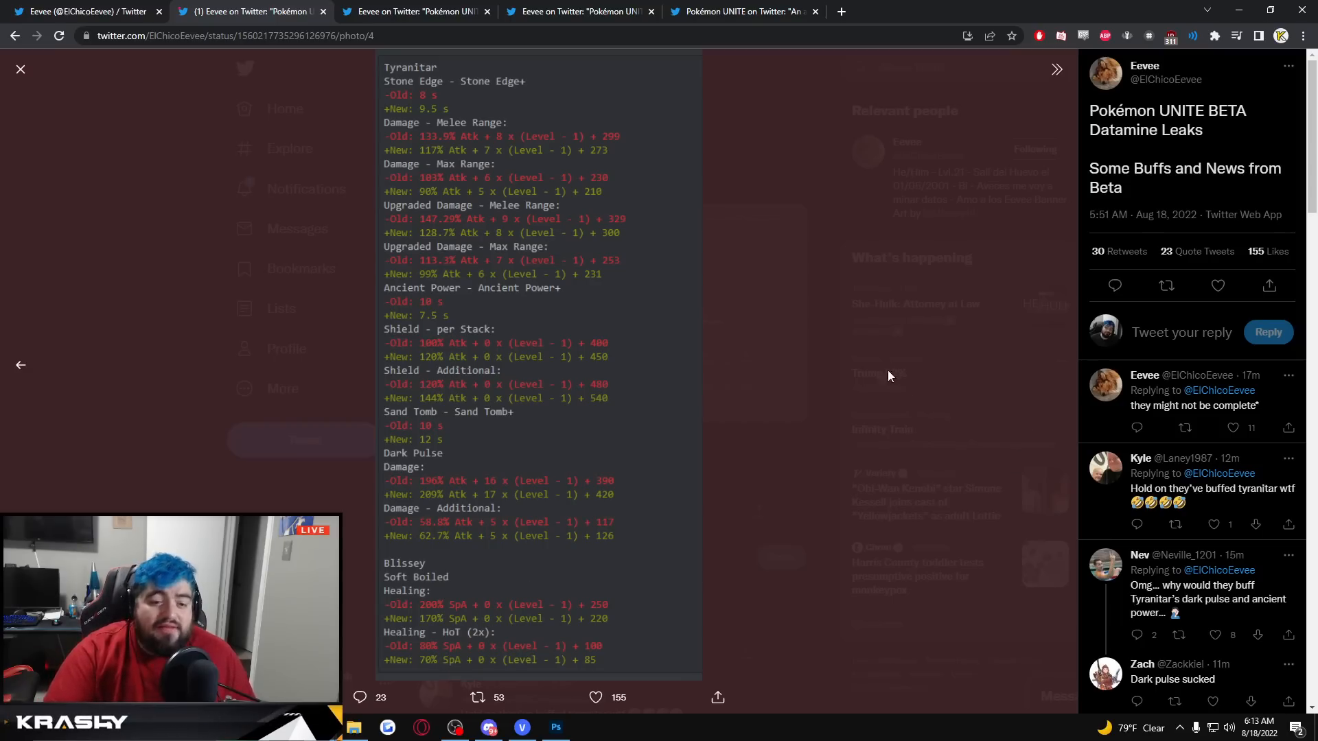
mouse_move(747, 420)
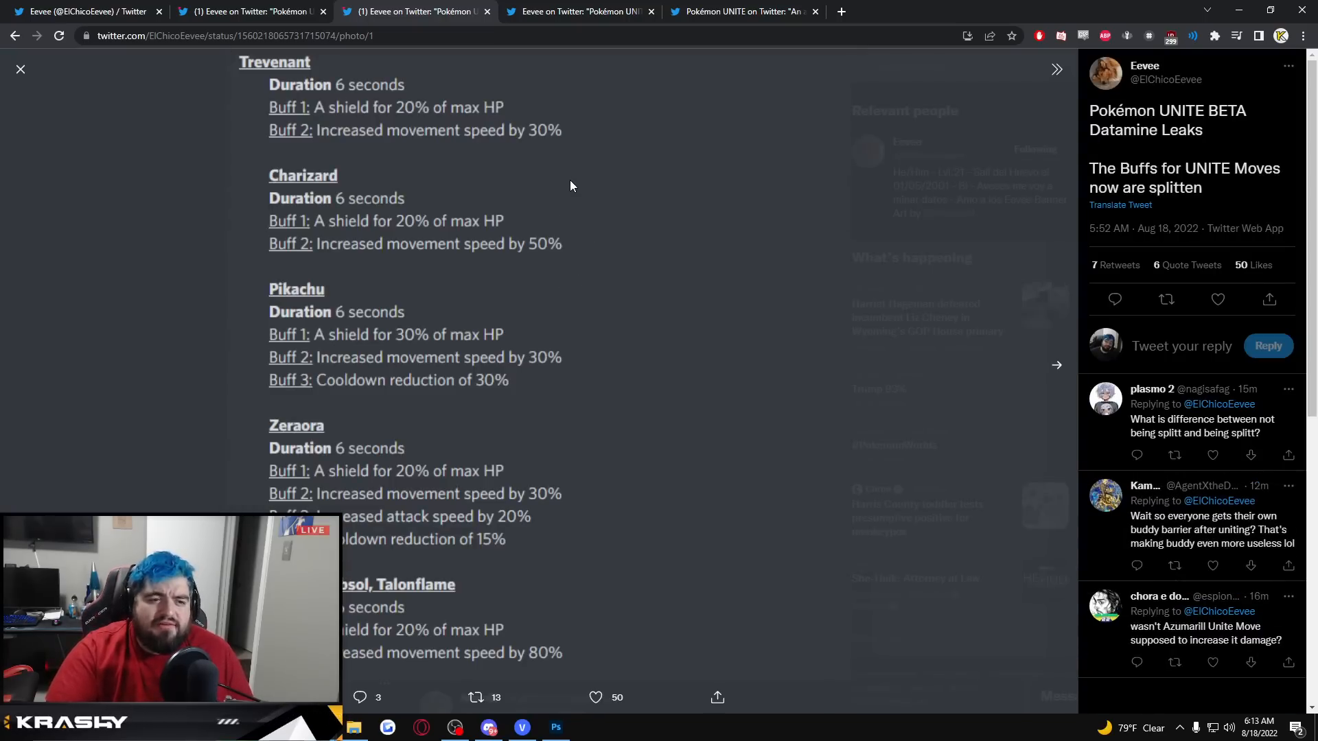
mouse_move(561, 194)
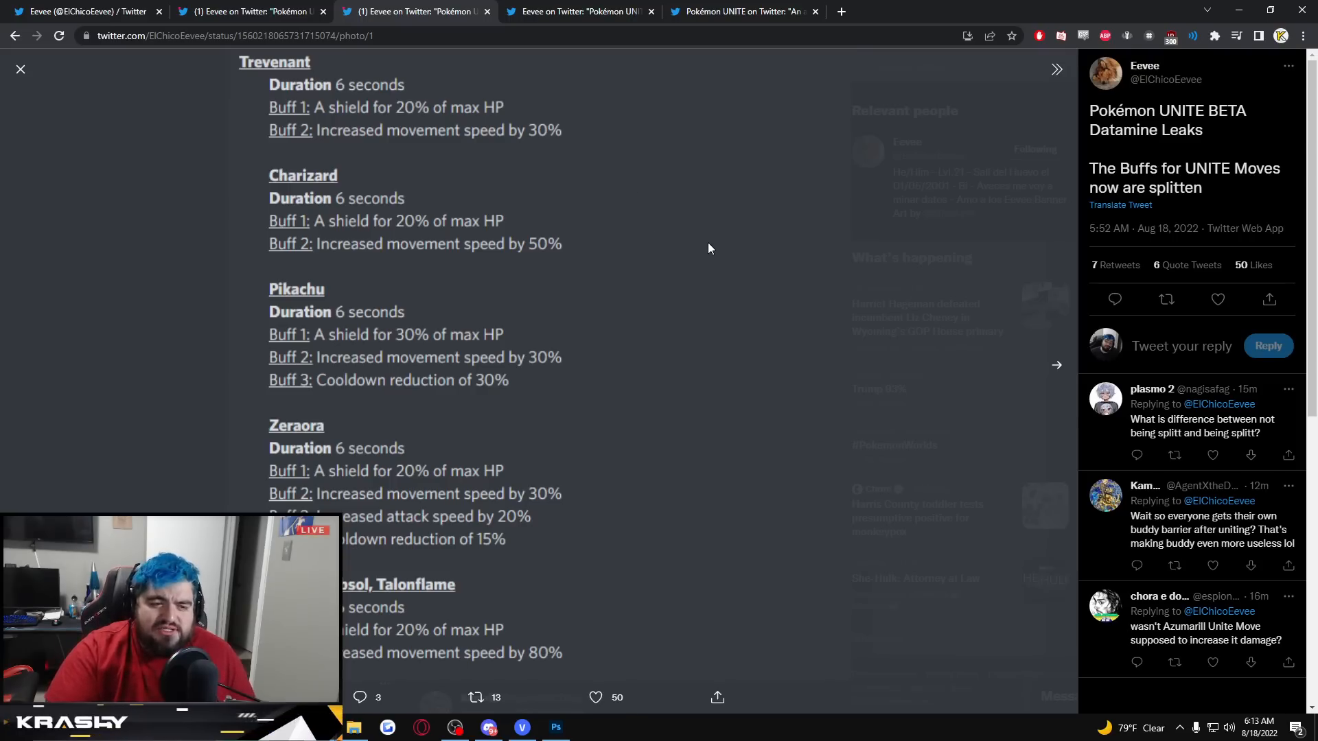
mouse_move(586, 268)
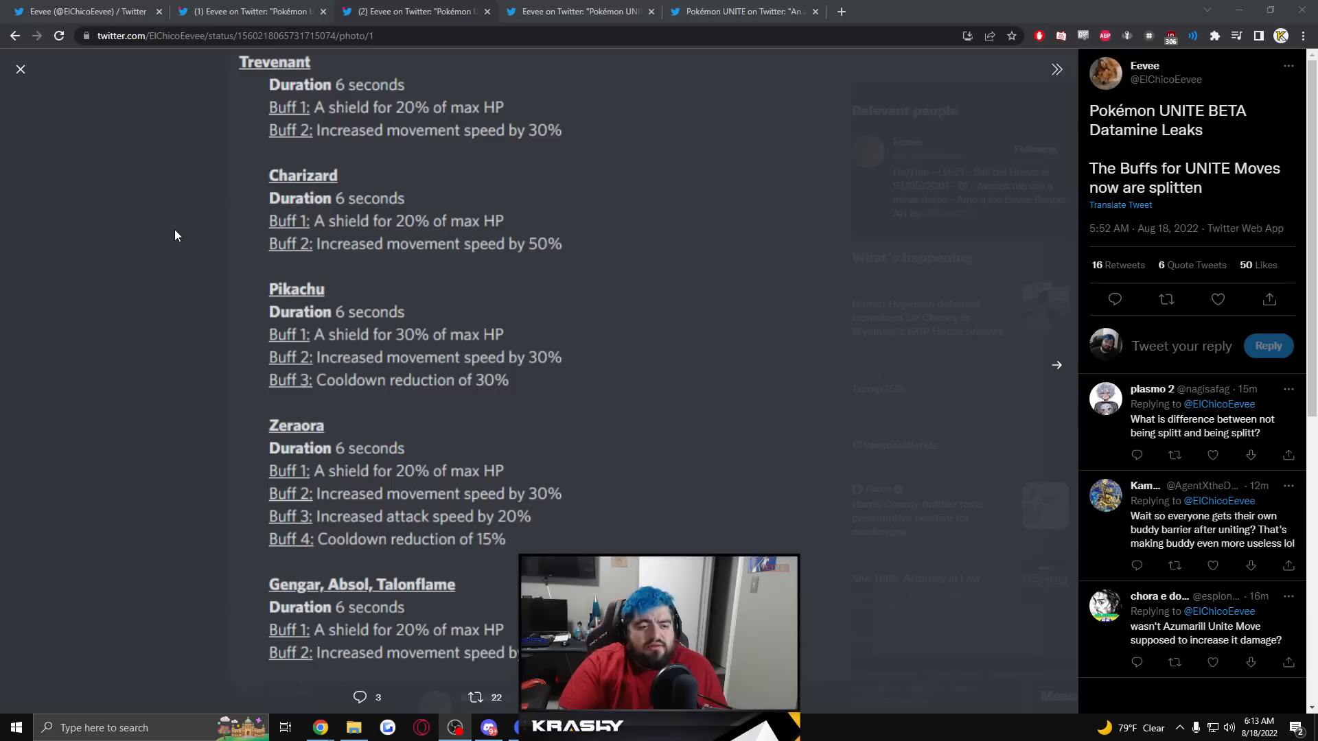
mouse_move(371, 352)
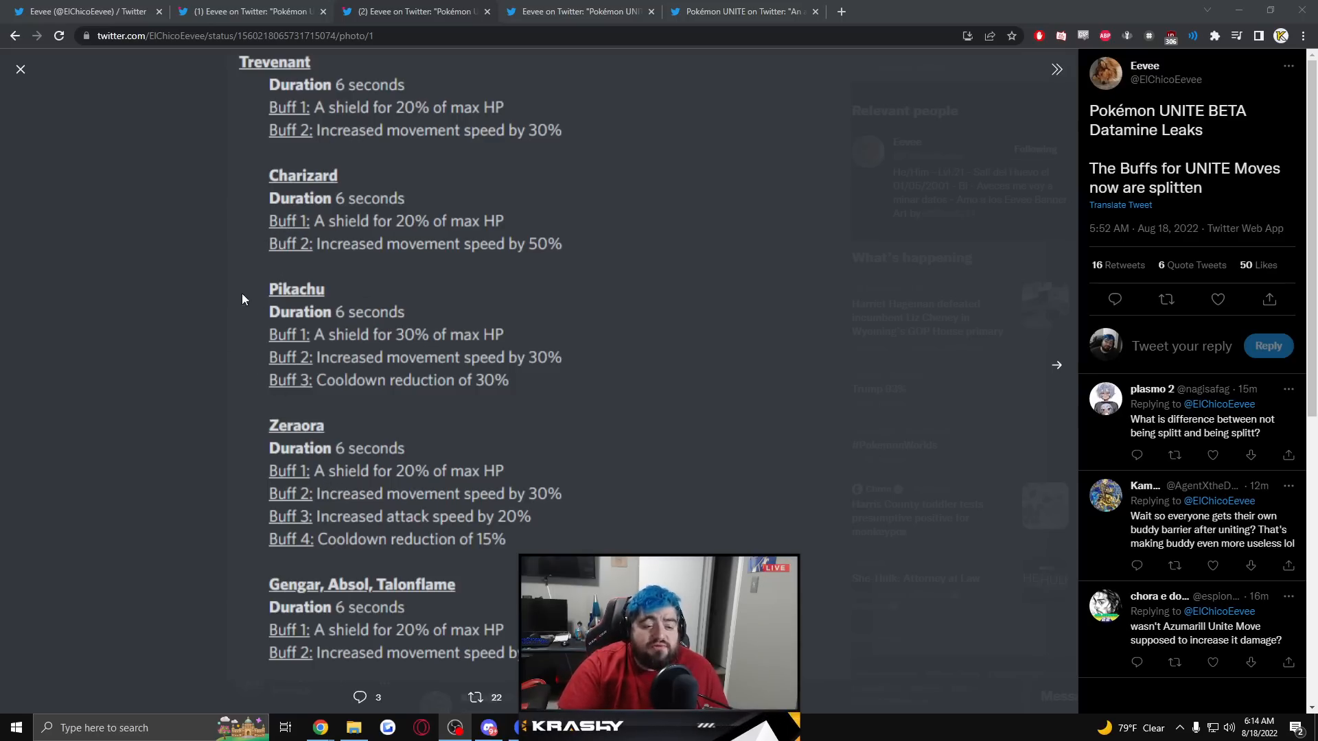
mouse_move(538, 269)
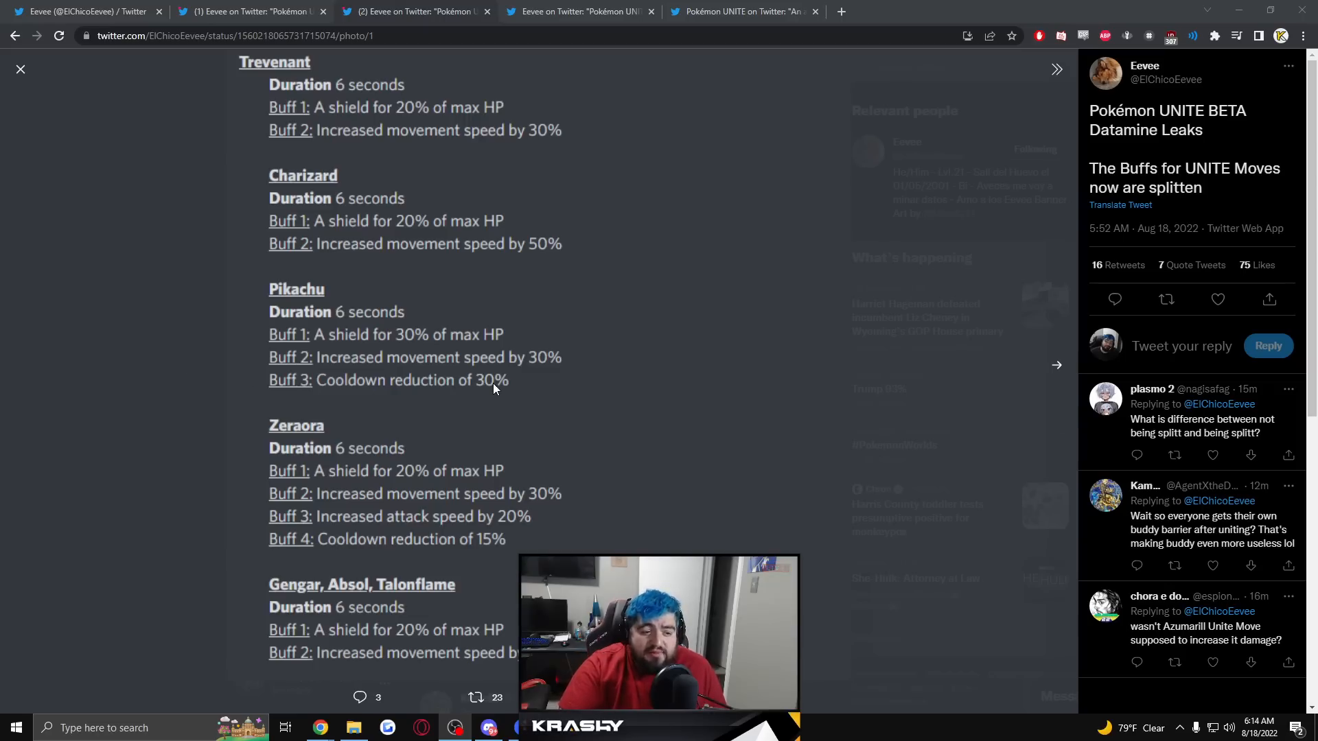
mouse_move(350, 433)
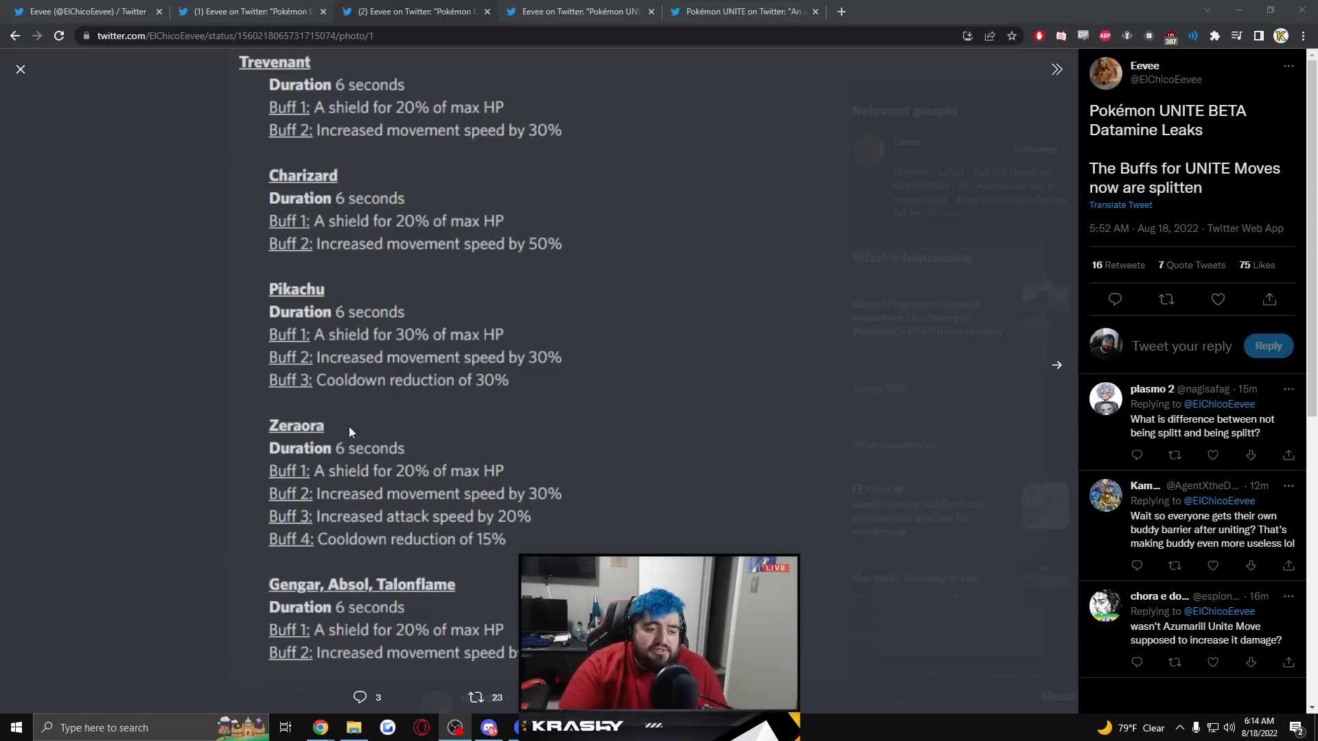
mouse_move(593, 418)
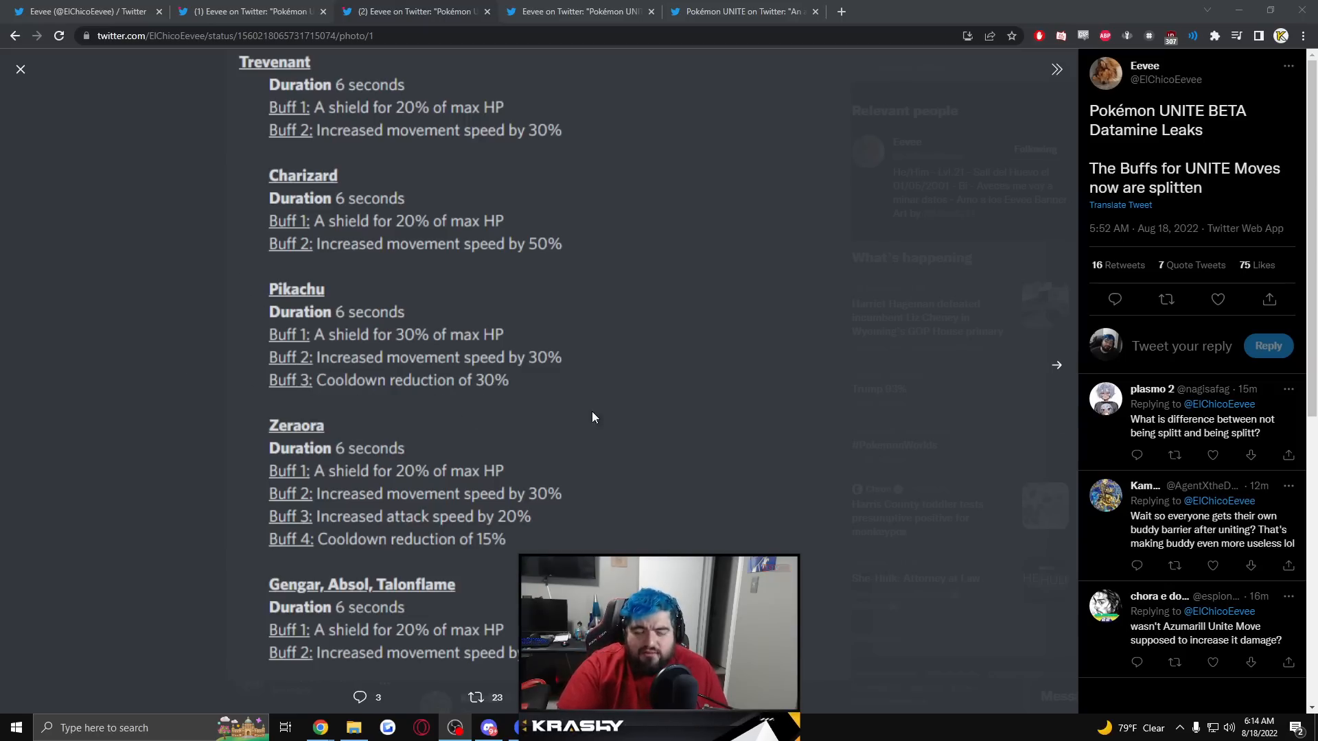
mouse_move(531, 400)
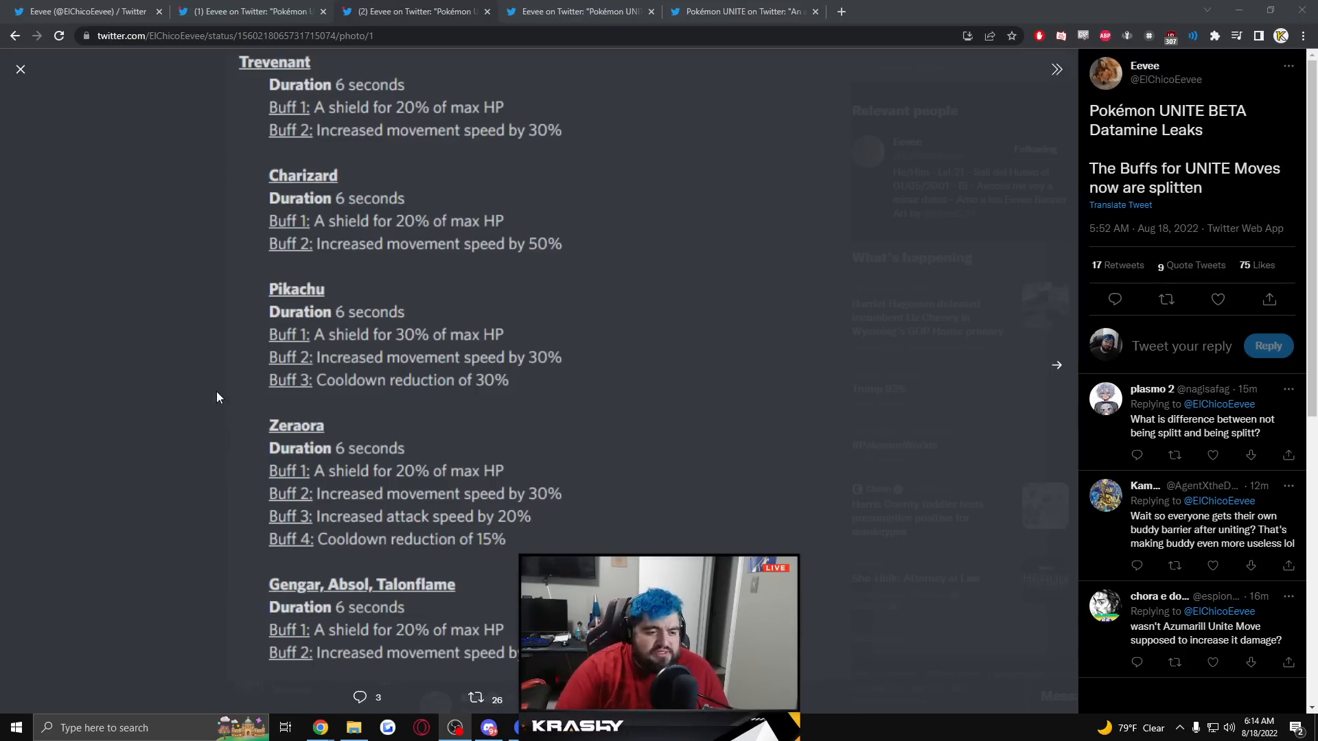
mouse_move(205, 339)
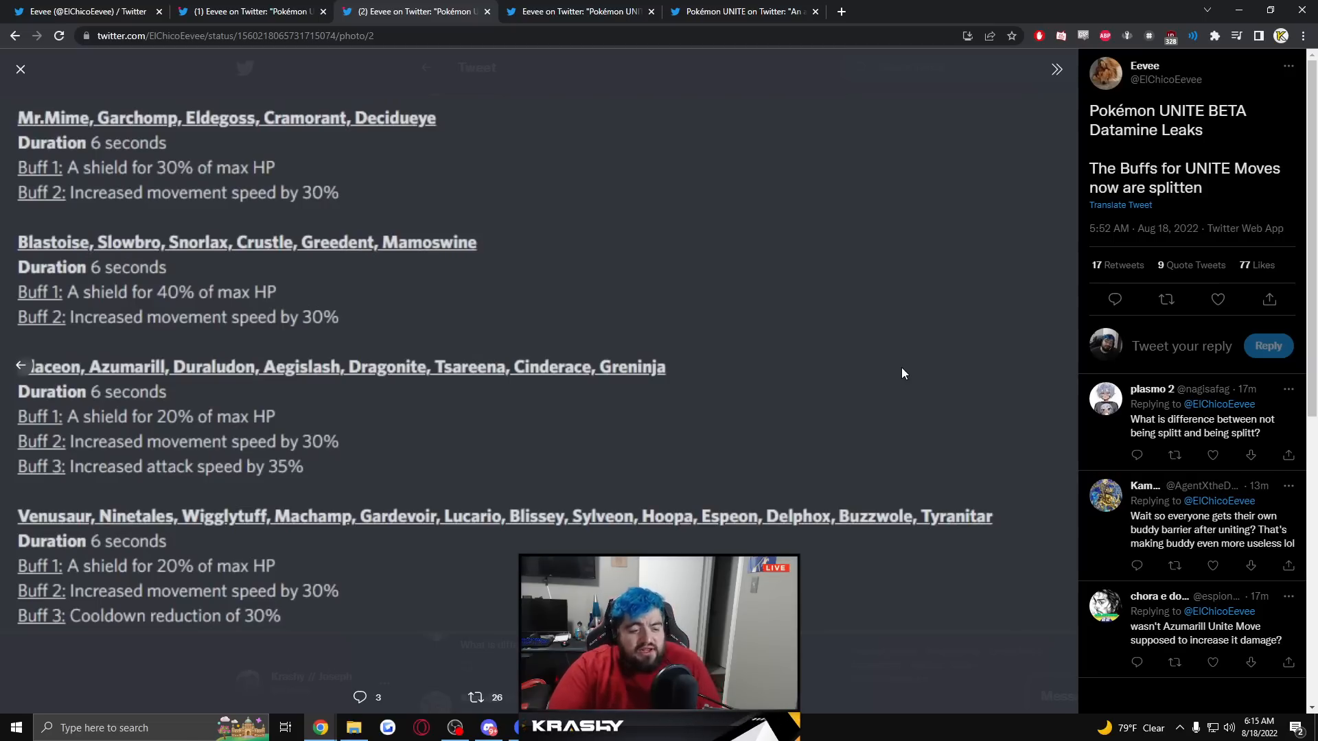
mouse_move(1006, 342)
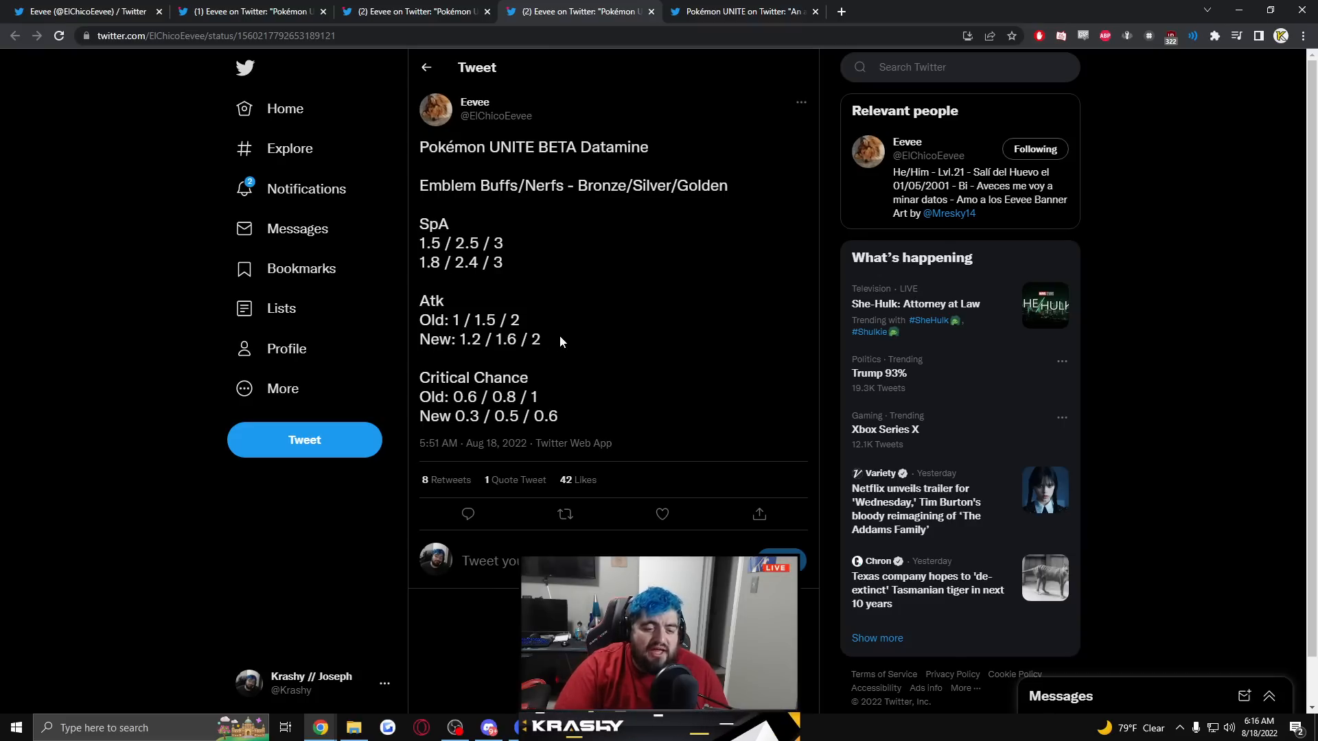
Step: Highlight the Critical Chance old and new figures, including the new 0.6 value
double_click(532, 396)
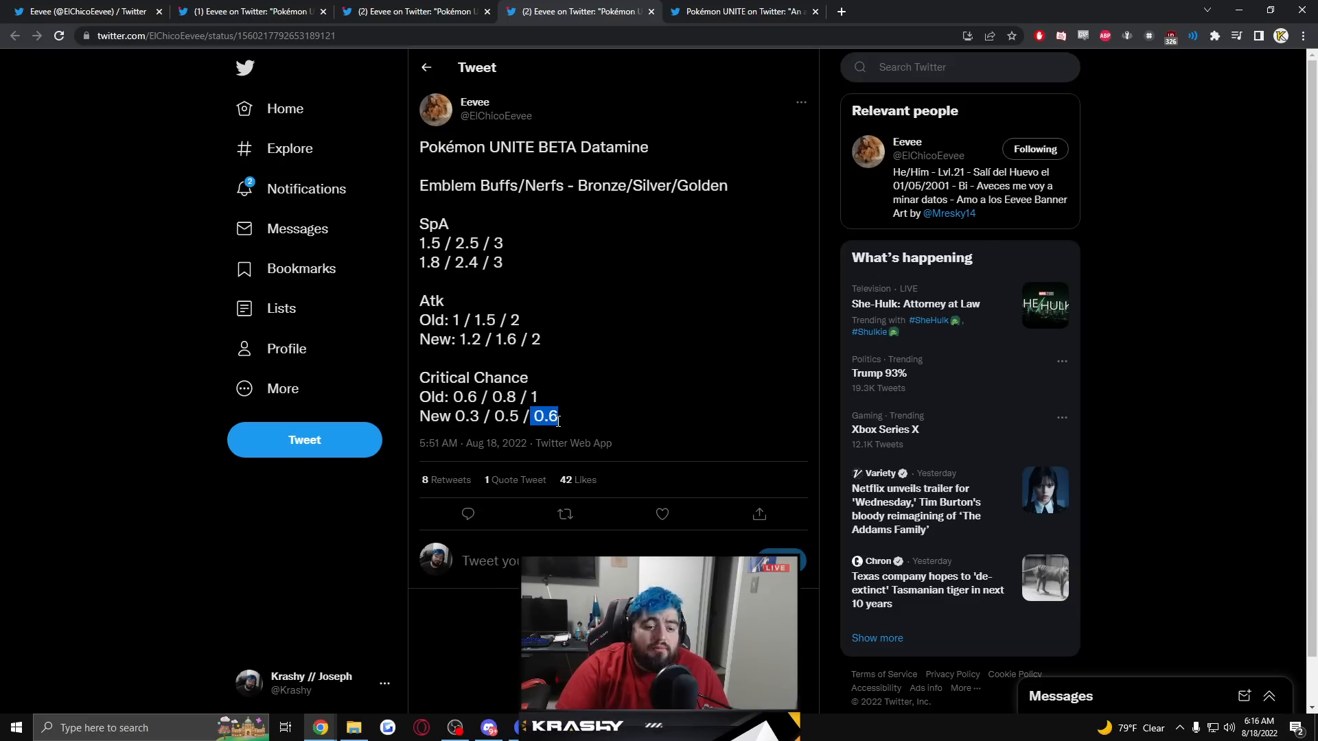
drag(559, 416, 420, 378)
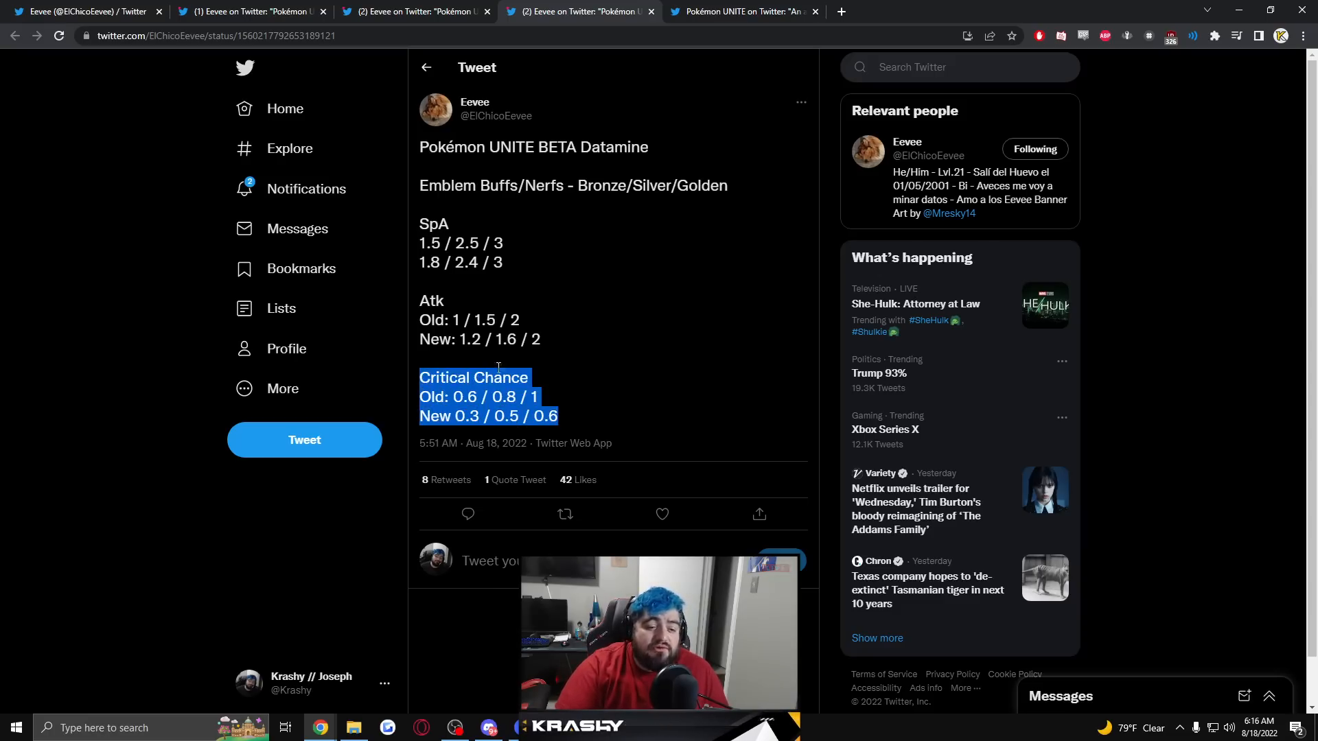
mouse_move(609, 376)
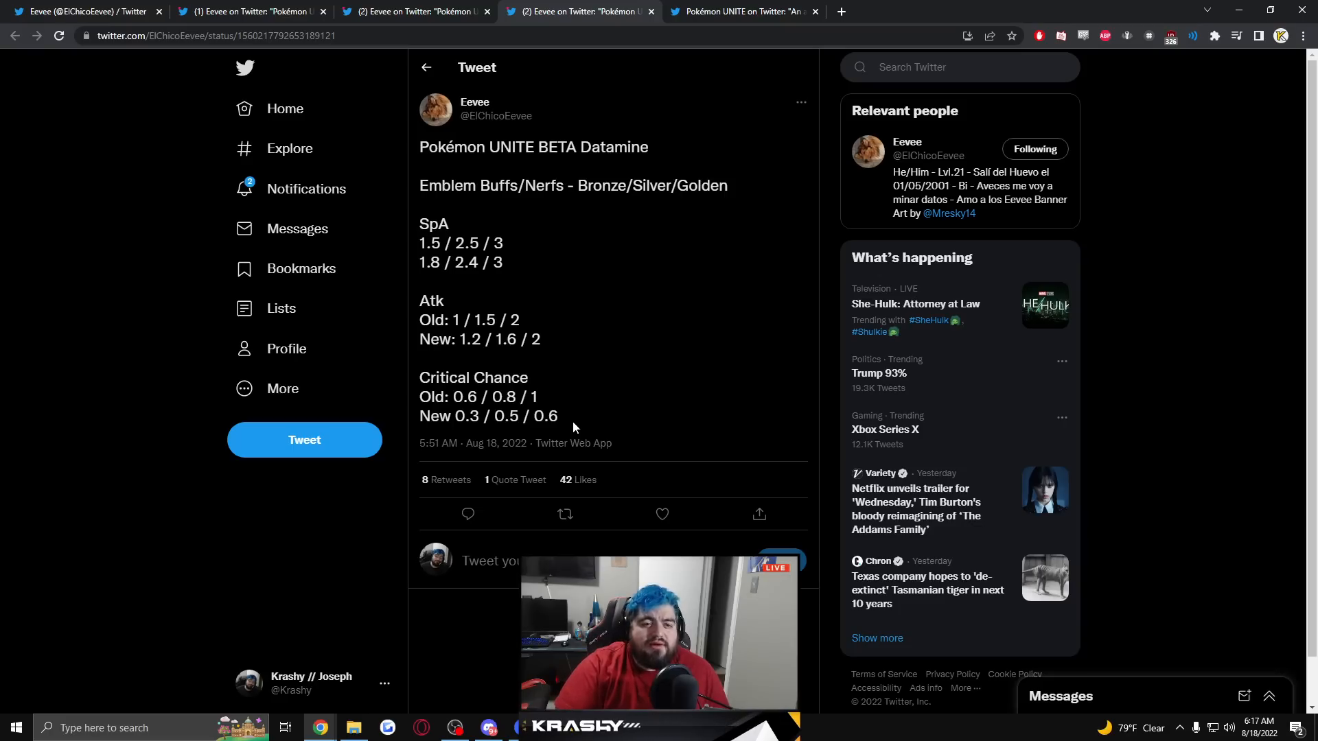
drag(420, 377, 557, 416)
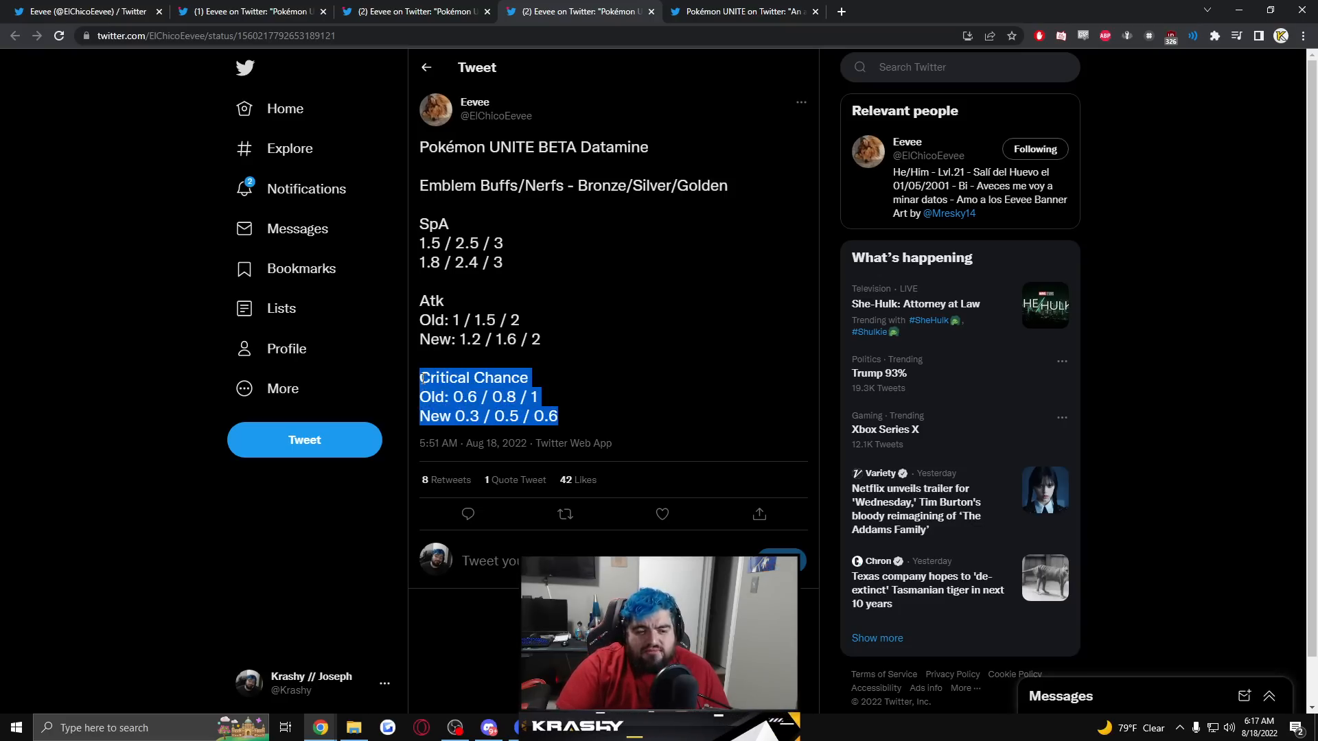
mouse_move(676, 403)
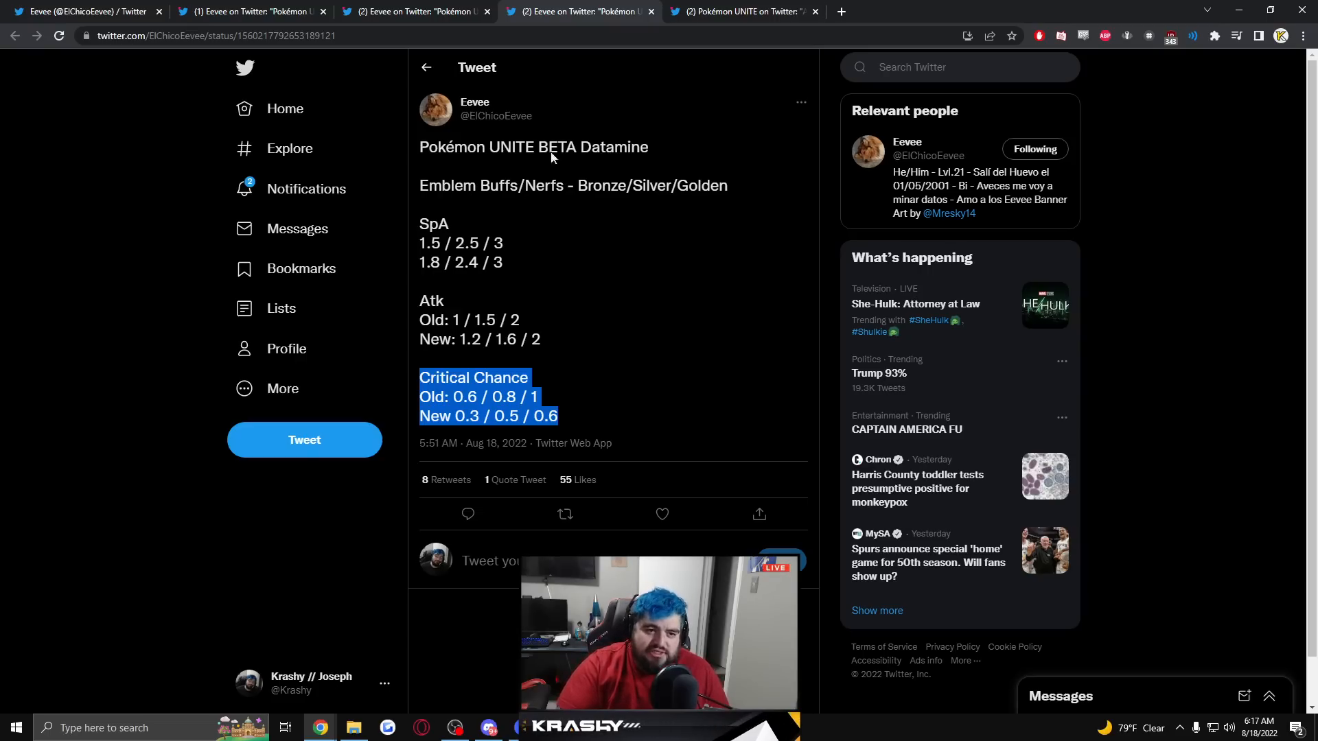
Step: Return to the official Pokémon UNITE Theia Sky Ruins map tweet in the last tab
click(252, 11)
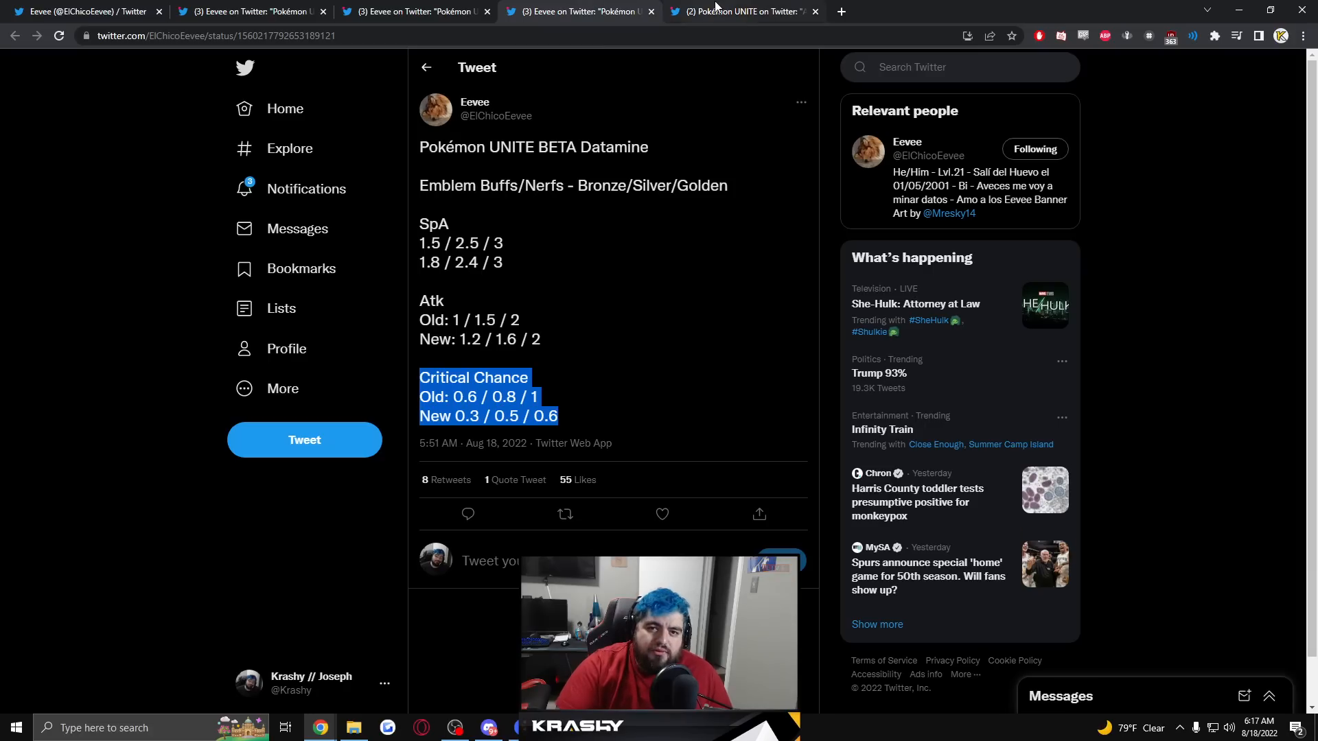
click(742, 11)
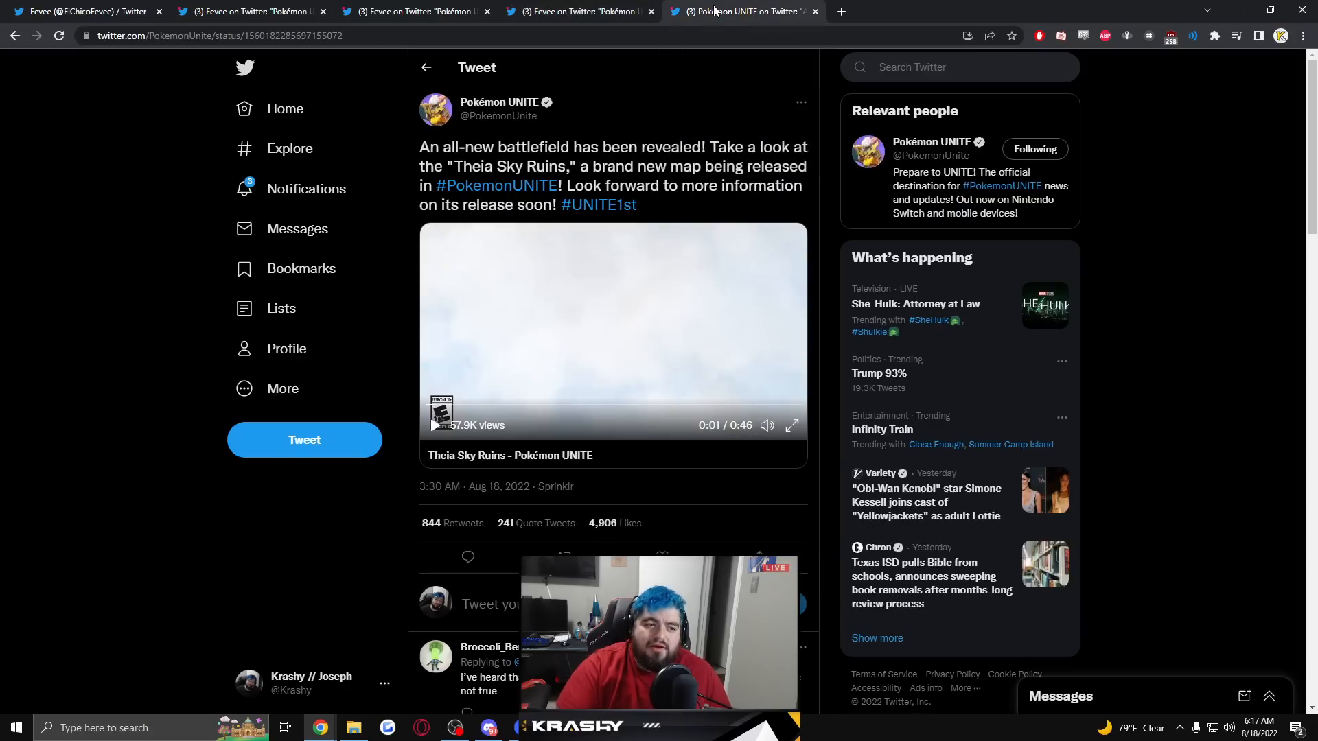